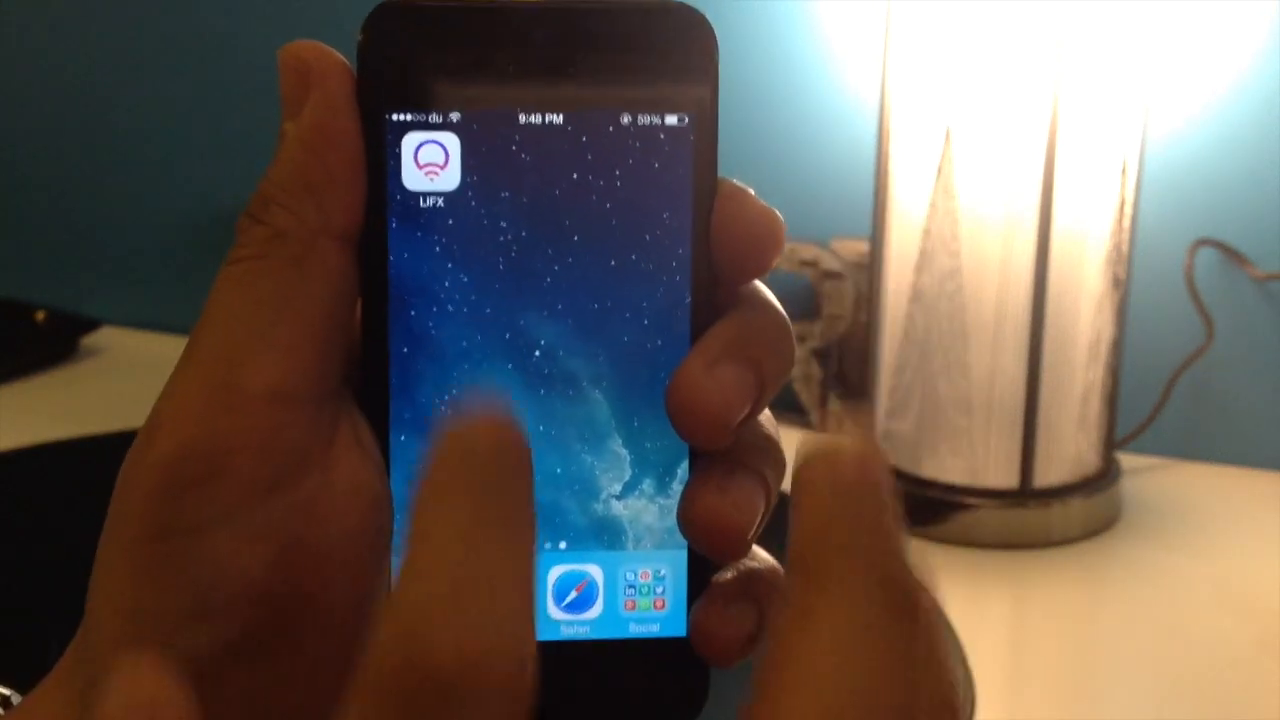
- Launch the LIFX app from the home screen onto the Whites wheel for the lamp
left_click(432, 164)
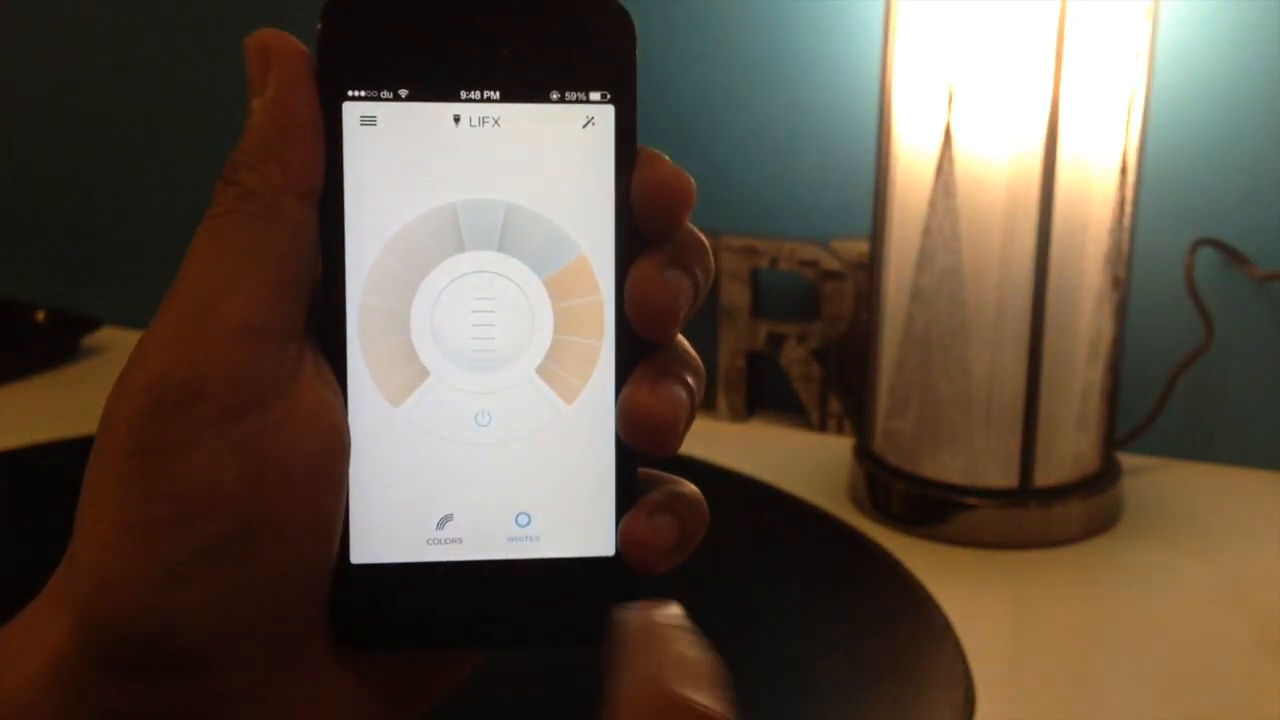
- Adjust the colour wheel so the lamp glows a pinkish-purple hue
left_click(444, 524)
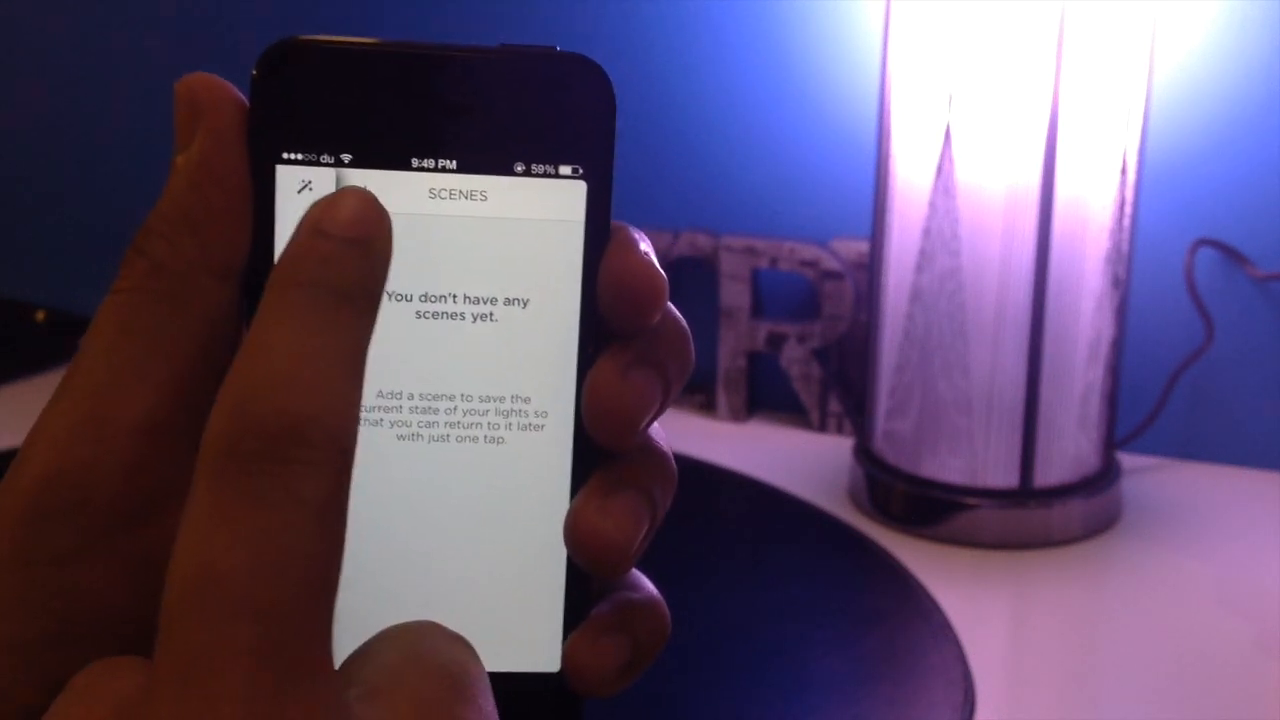
- Save a new scene named 'Test' that includes All Lights
left_click(304, 192)
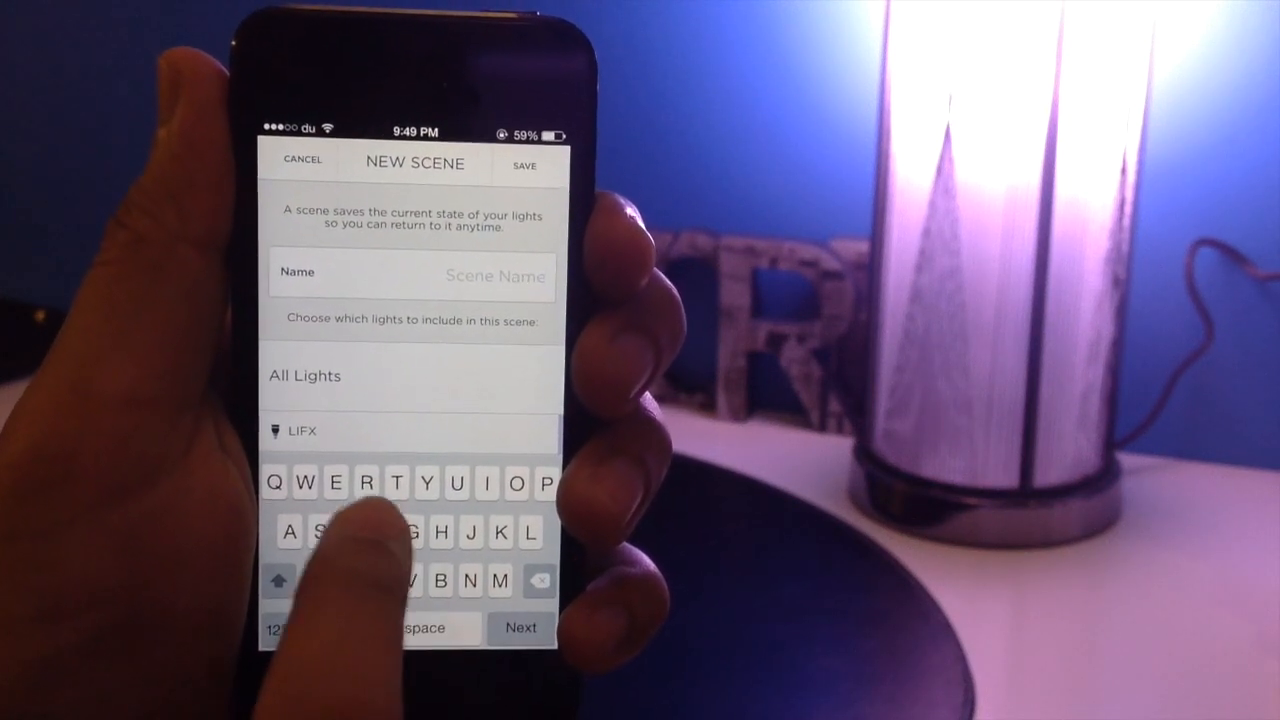
type("Test")
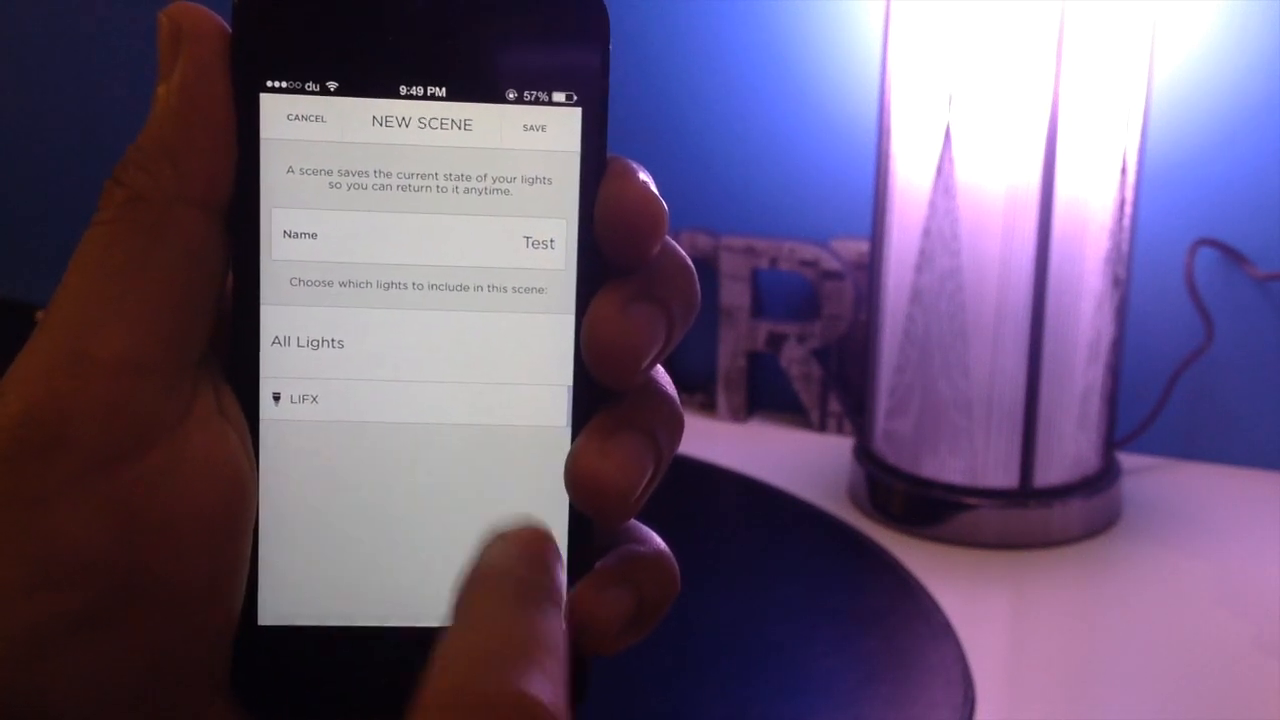
left_click(400, 342)
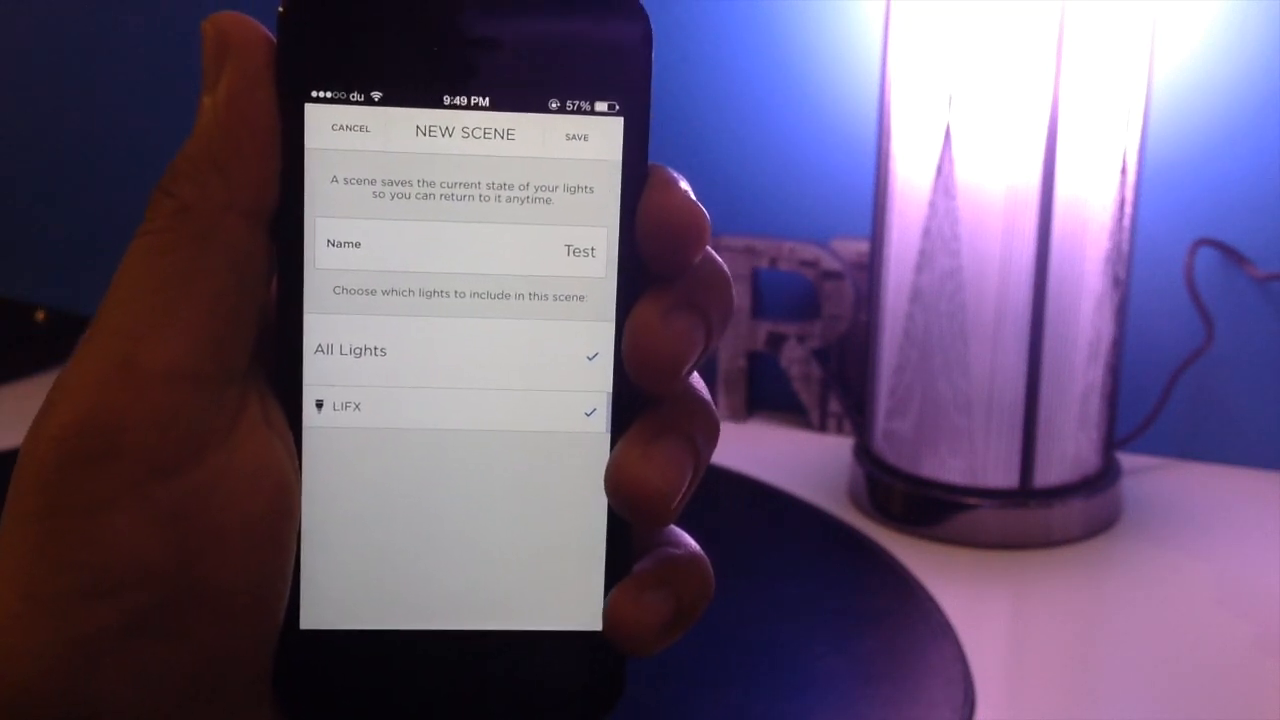
left_click(576, 136)
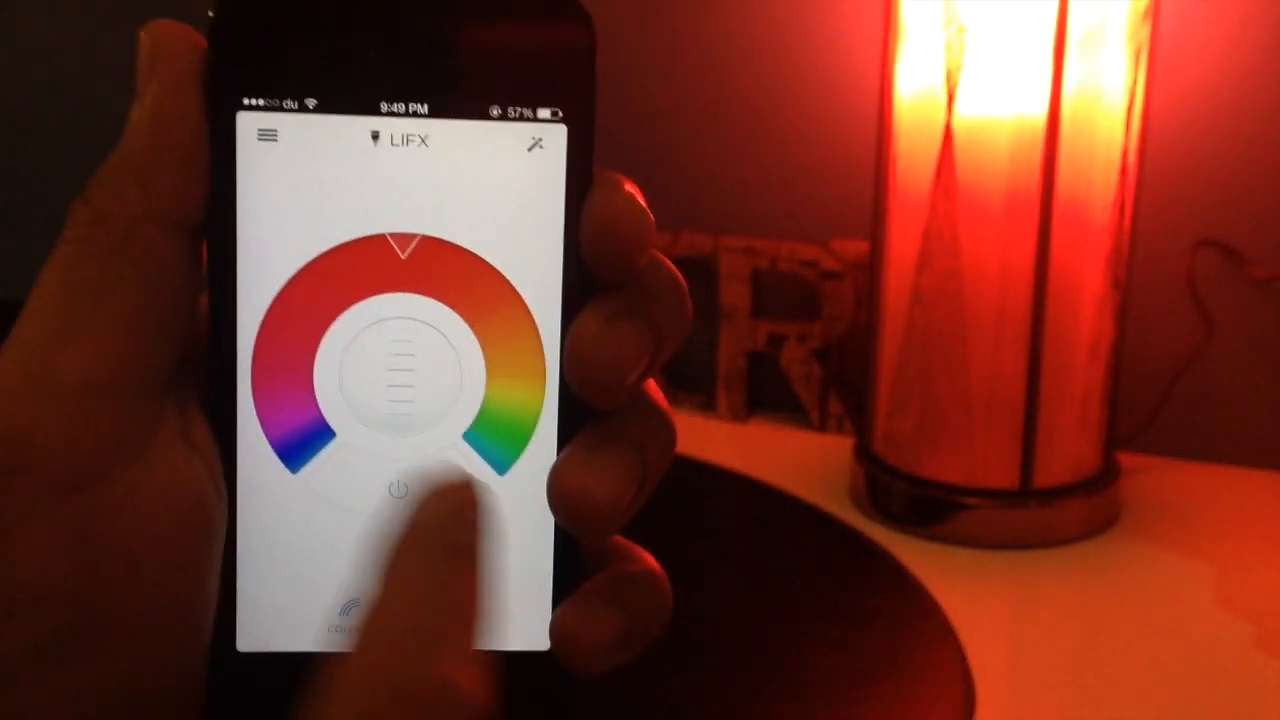
- Switch control from the single bulb to All Lights via the side menu and settings
left_click(268, 136)
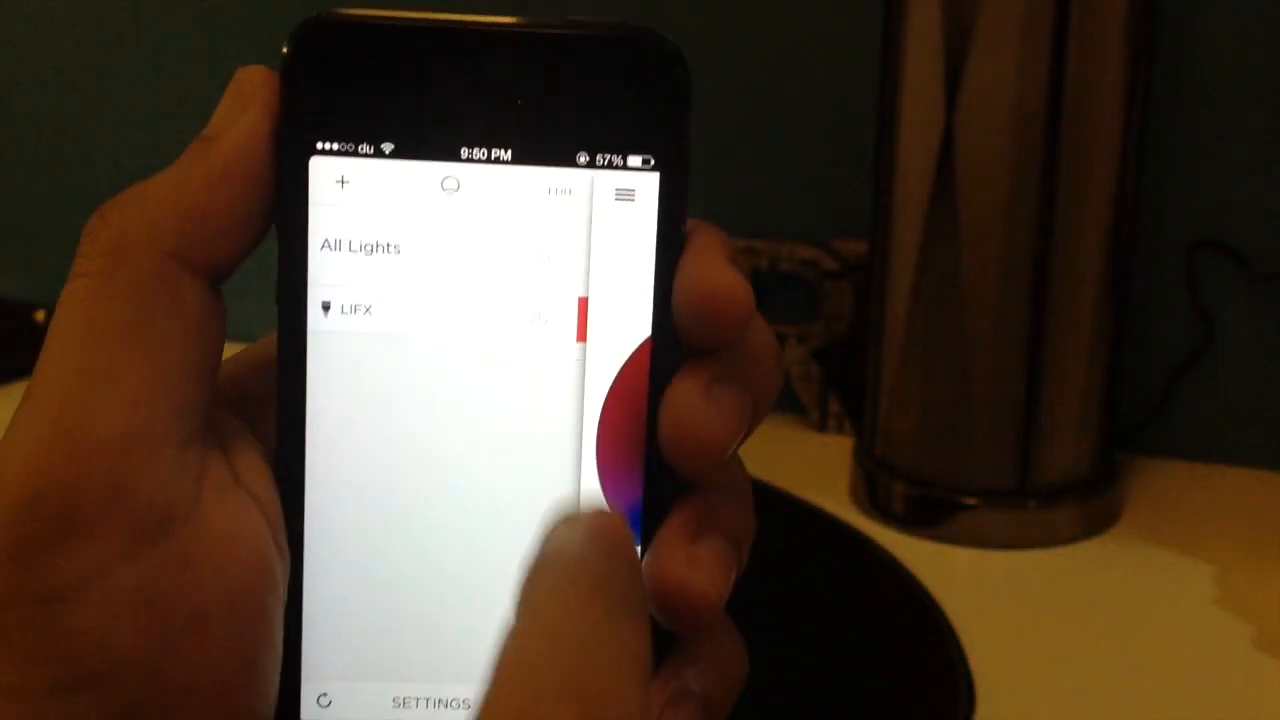
left_click(430, 700)
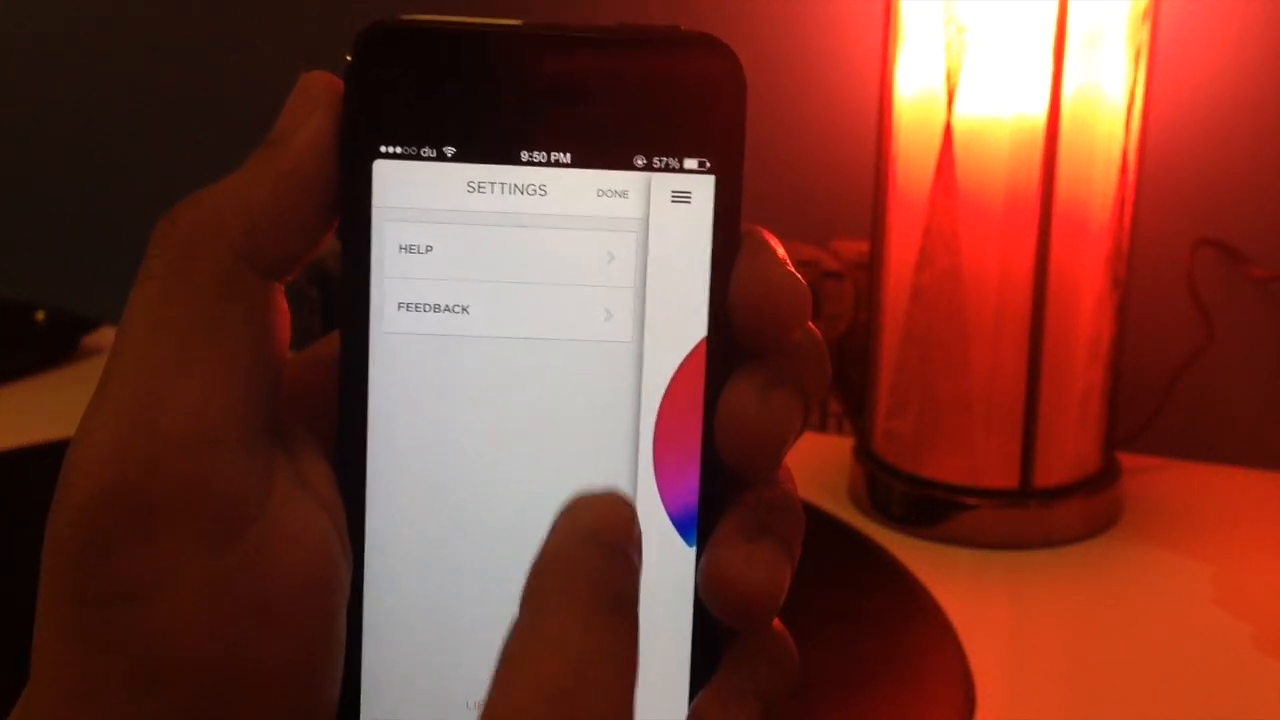
left_click(612, 192)
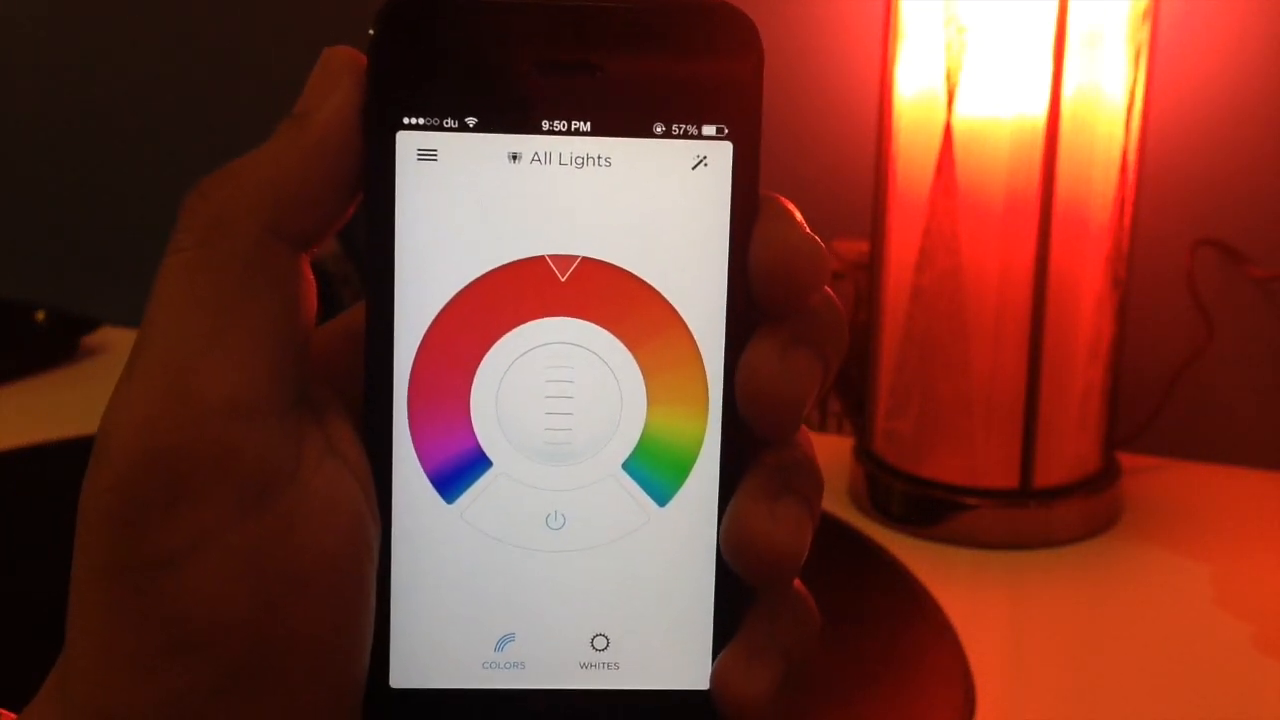